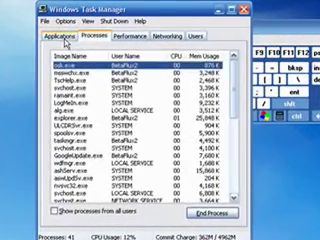
Step: Launch a Command Prompt window via the Run box with cmd
click(66, 34)
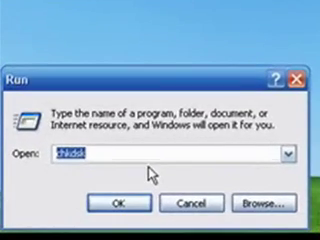
text(cmd)
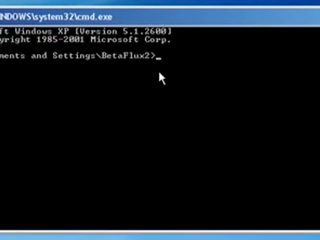
Step: Unregister gtawclv.dll with regsvr32 /u
text(r)
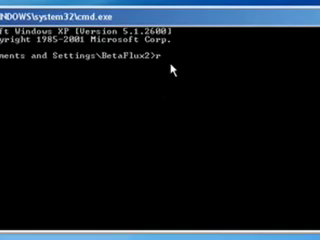
text(eg)
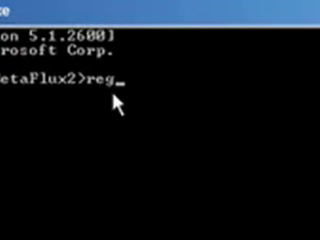
text(svr)
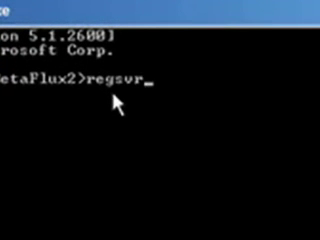
text(32)
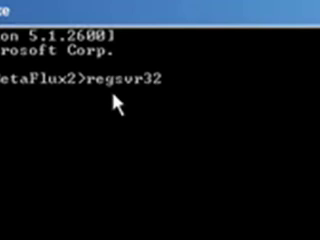
text(/u)
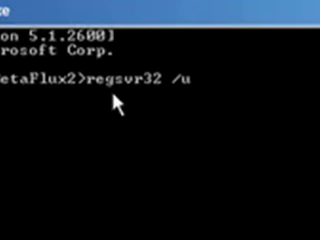
text(gt)
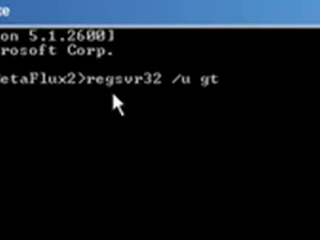
text(aw)
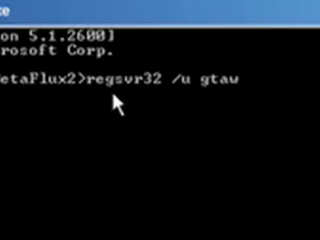
text(clv.dll)
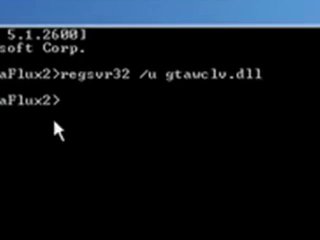
Step: Run a second regsvr32 /u for the other suspicious DLL, then exit the command window
text(rege)
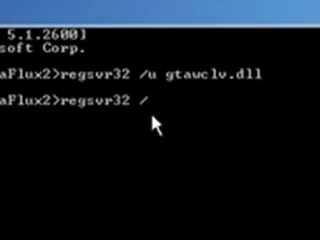
text(uments and Settings\Bet)
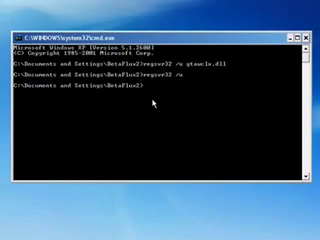
text(exit)
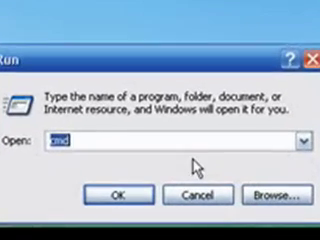
Step: Launch Registry Editor from the Run box with regedit
text(regedit)
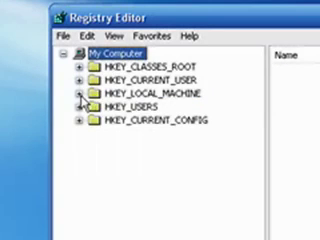
click(12, 24)
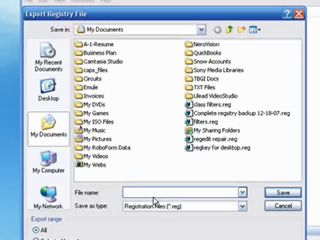
text(registry ba)
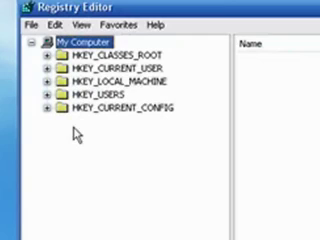
mouse_move(50, 72)
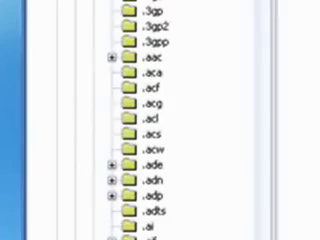
Step: Scroll HKEY_CLASSES_ROOT past the file-extension keys down to the CLSID entries
scroll(down, 3)
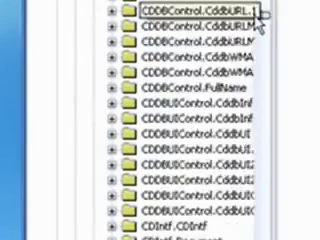
scroll(down, 3)
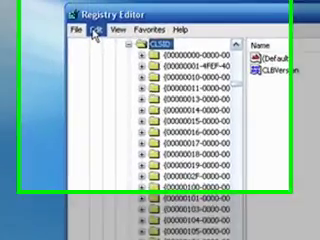
Step: Search the registry for the zlob CLSID beginning 70 and find the matching subkey
click(64, 32)
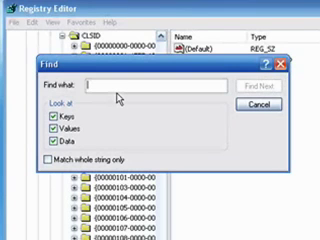
text(70d17)
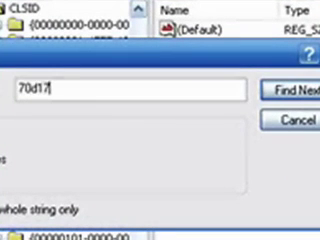
text(a)
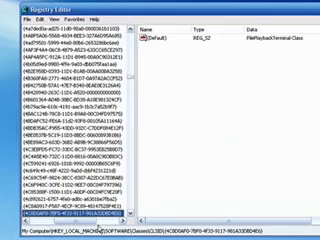
Step: Scroll the tree to the found key under HKLM\SOFTWARE\Classes\CLSID
scroll(down, 3)
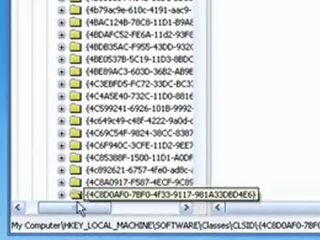
scroll(down, 3)
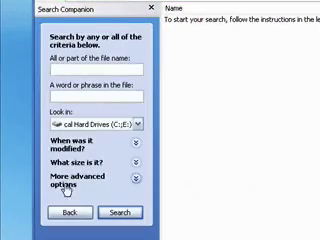
Step: Enter the zlob file name starting 'isa' into the Search Companion file name box
click(70, 152)
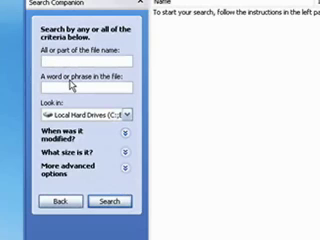
text(isa)
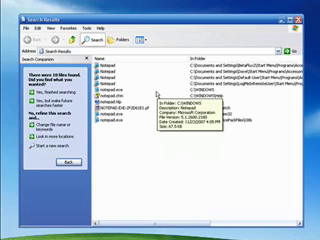
mouse_move(156, 92)
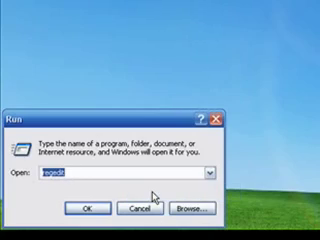
Step: Launch Disk Cleanup via cleanmgr and select drive C: to scan
text(cle)
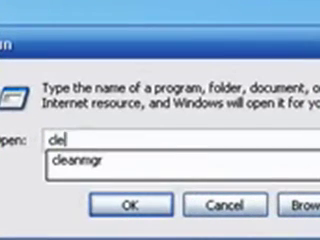
text(an)
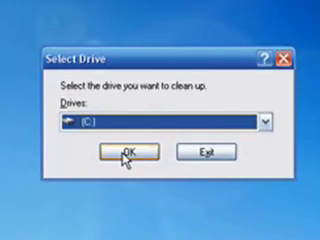
click(124, 152)
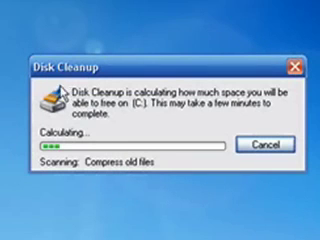